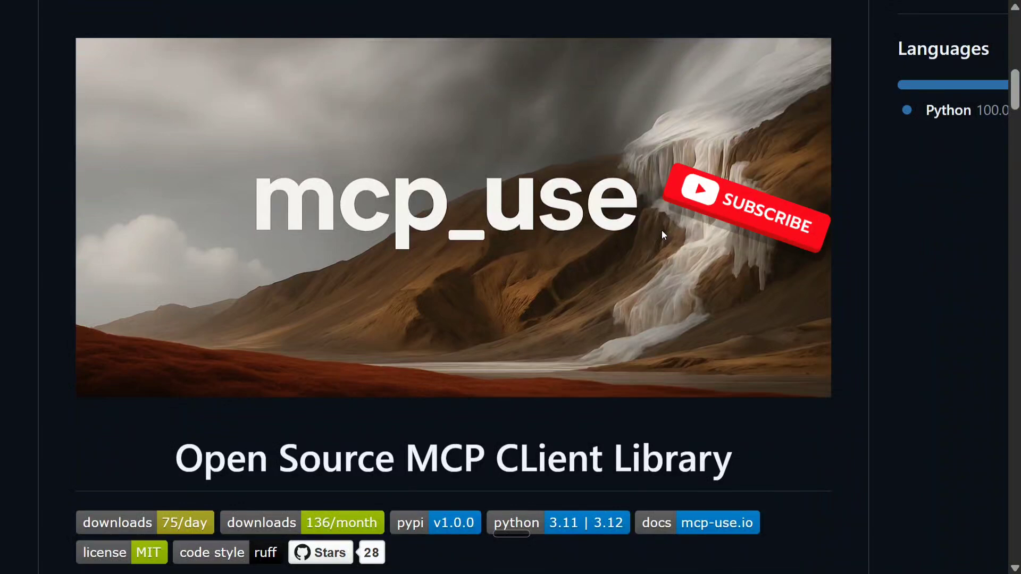
Review the pip install mcp-use command and the example MCPAgent code in the README
left_click(748, 209)
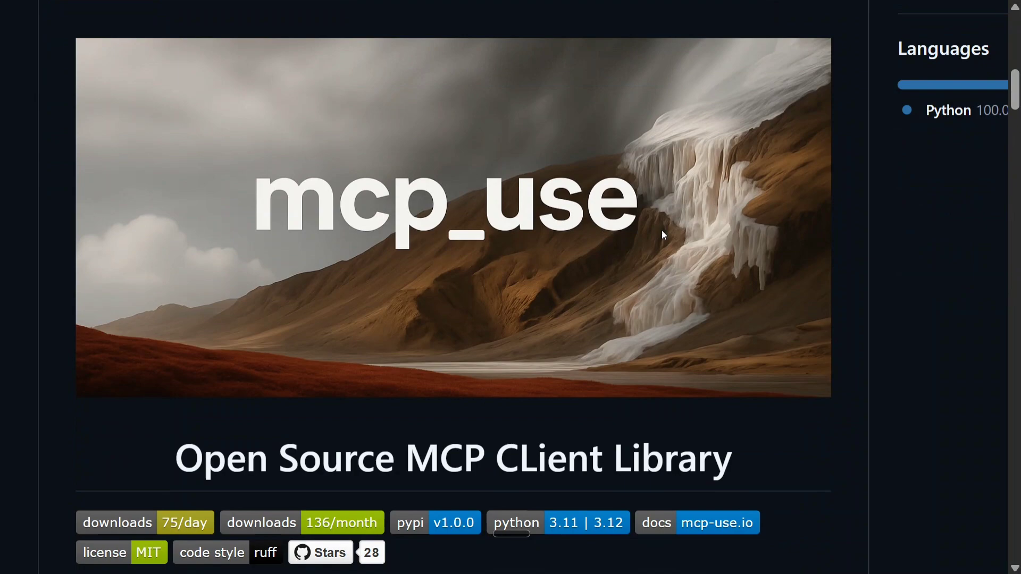
scroll("down", 3)
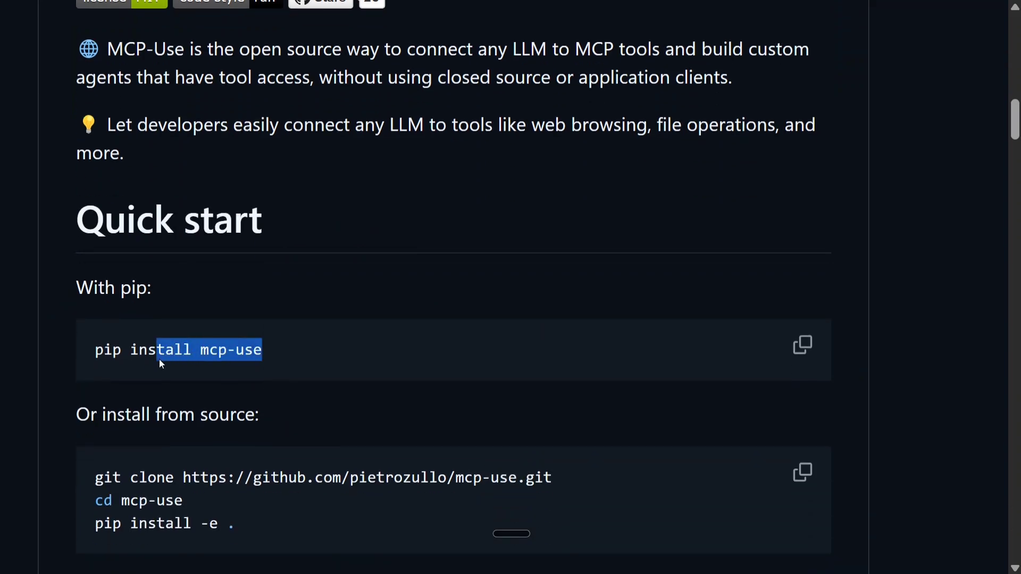
double_click(178, 350)
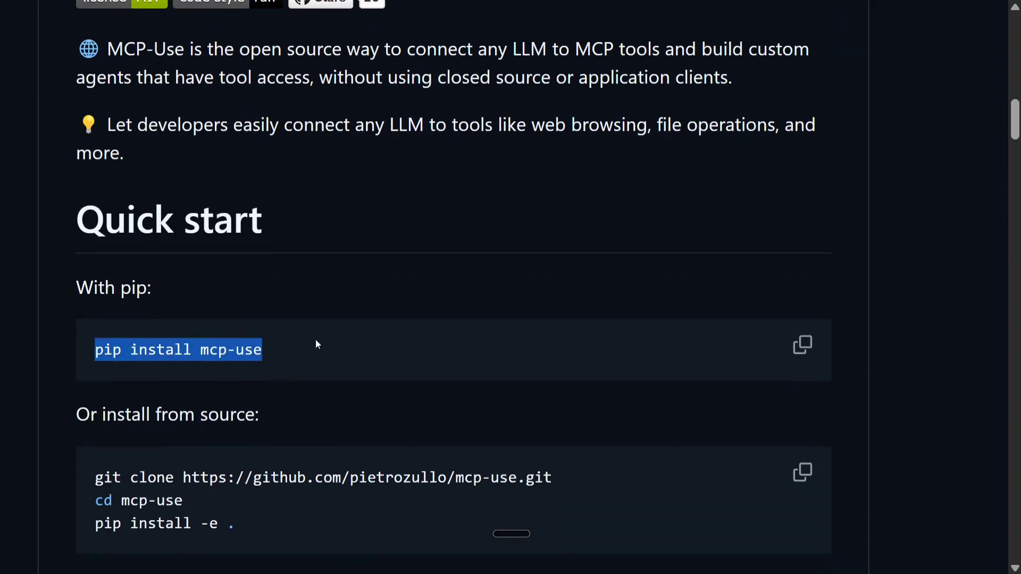
scroll("down", 3)
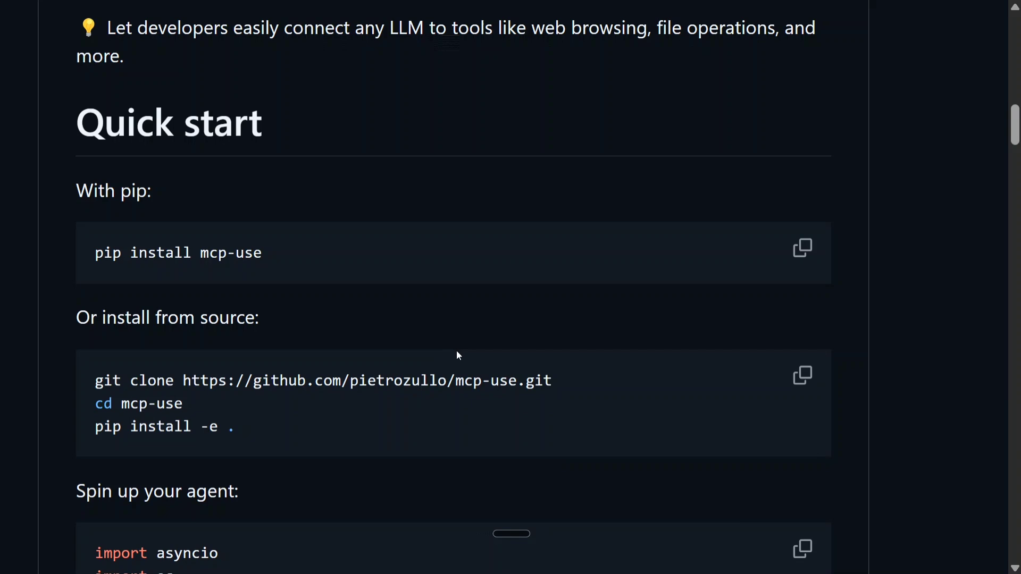
scroll("down", 3)
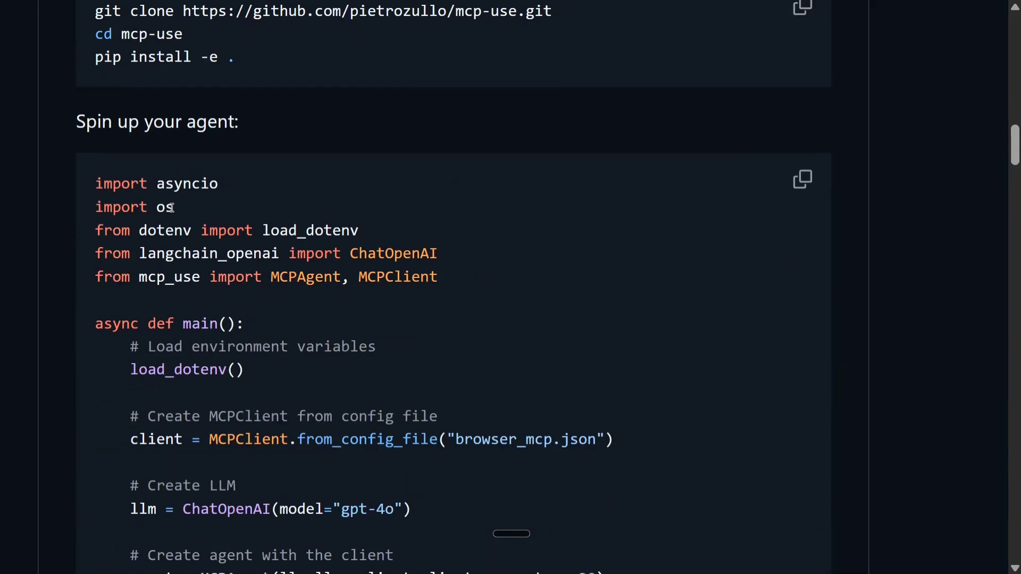
scroll("down", 3)
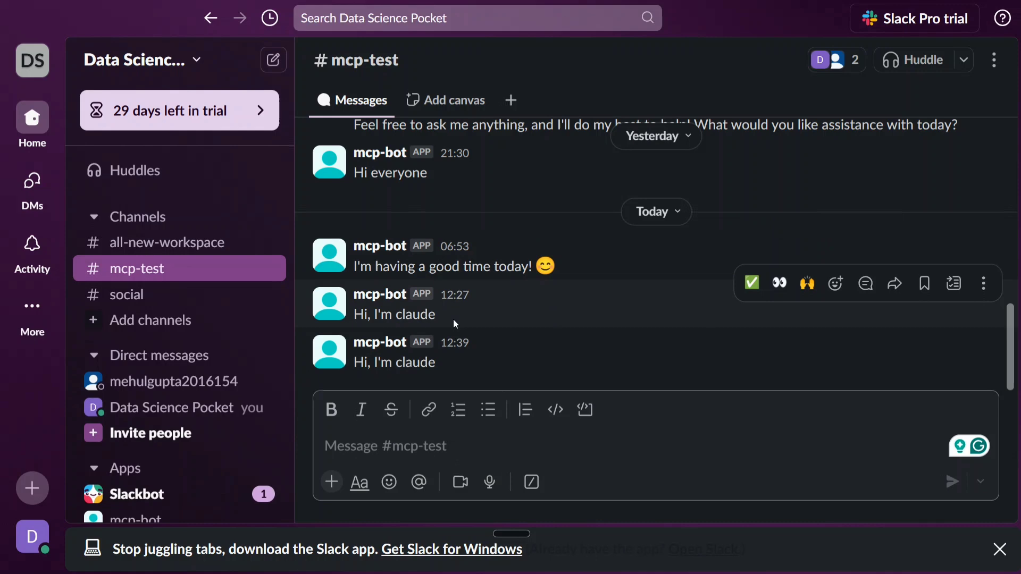
Look over the earlier mcp-bot 'Hi, I'm claude' messages in #mcp-test
left_click(390, 446)
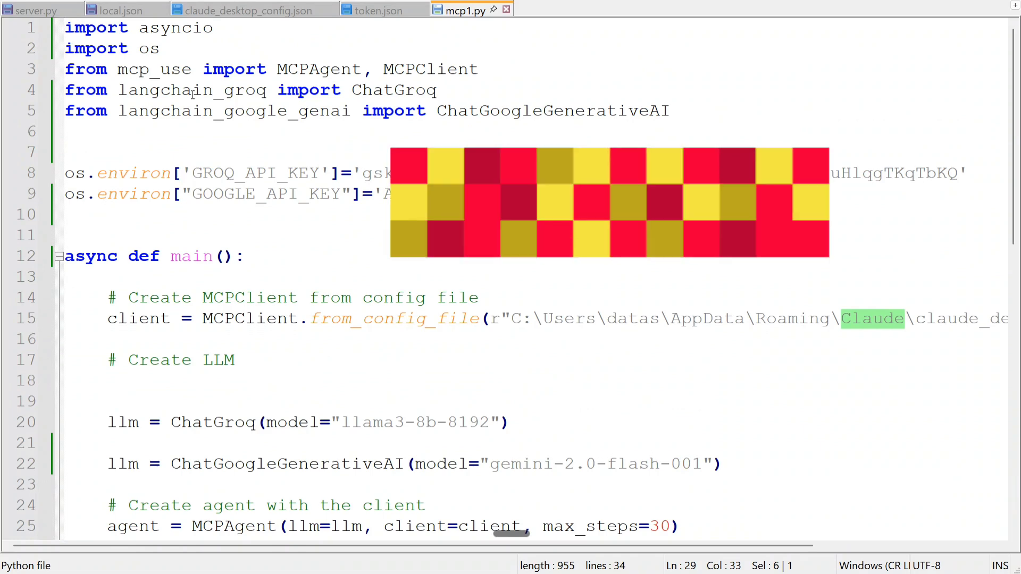
Check the Claude config file path on line 15 and tidy the blank line under '# Create LLM'
scroll("down", 3)
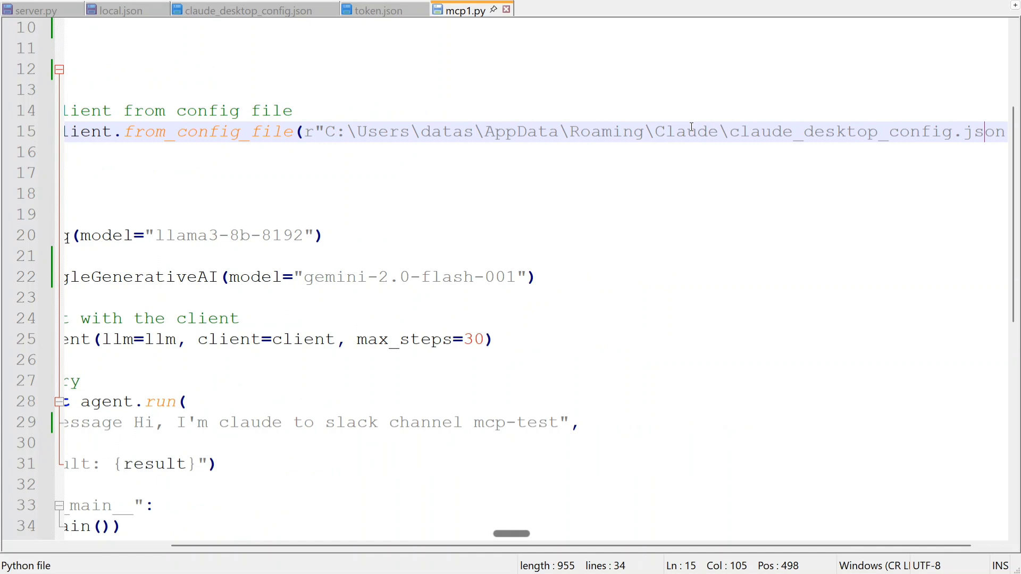
left_click(410, 131)
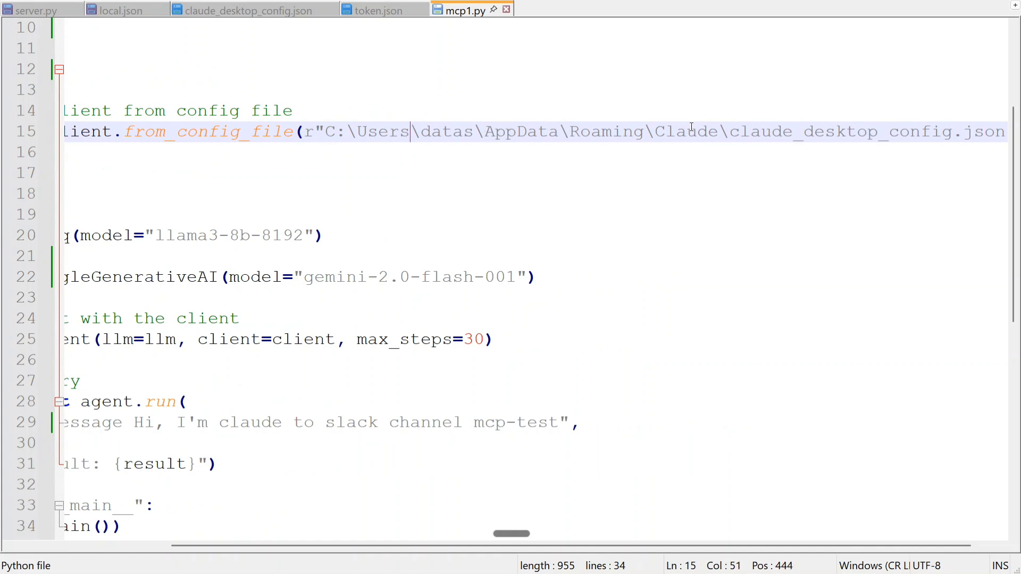
scroll("left", 3)
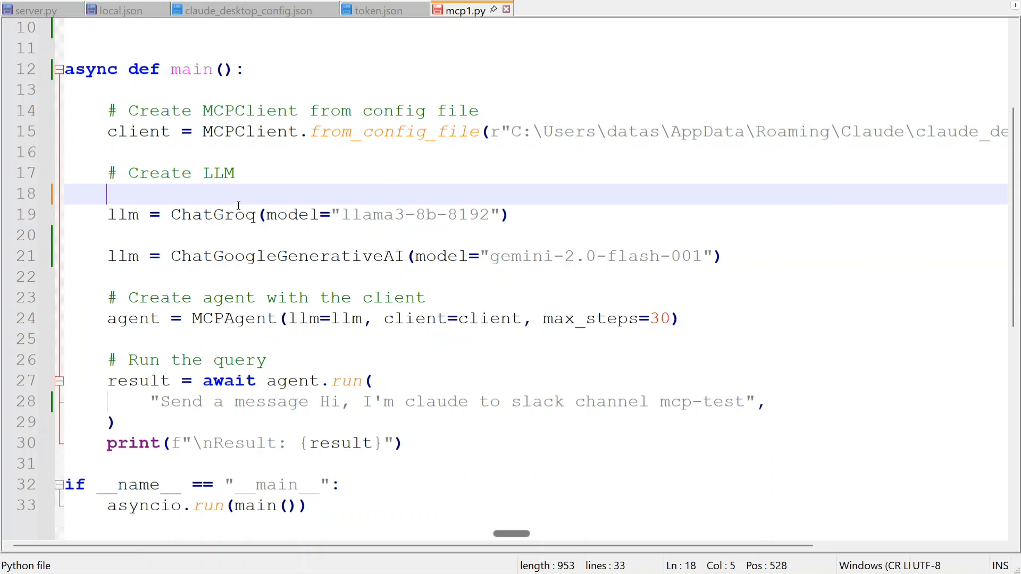
mouse_move(209, 266)
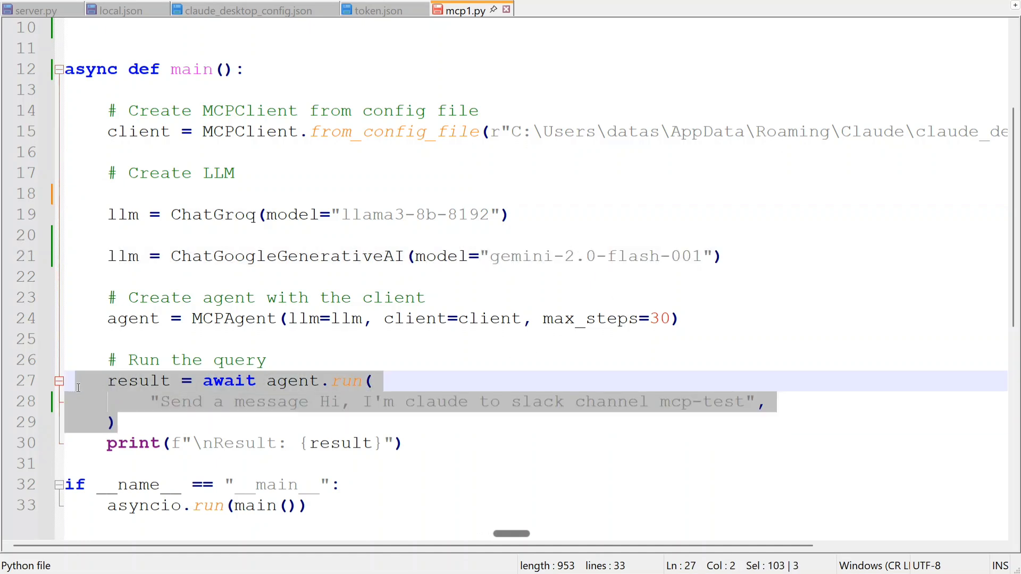
Replace "I'm claude" in the line-28 query with 'I am Gemini 2.0 Flash'
left_click(111, 422)
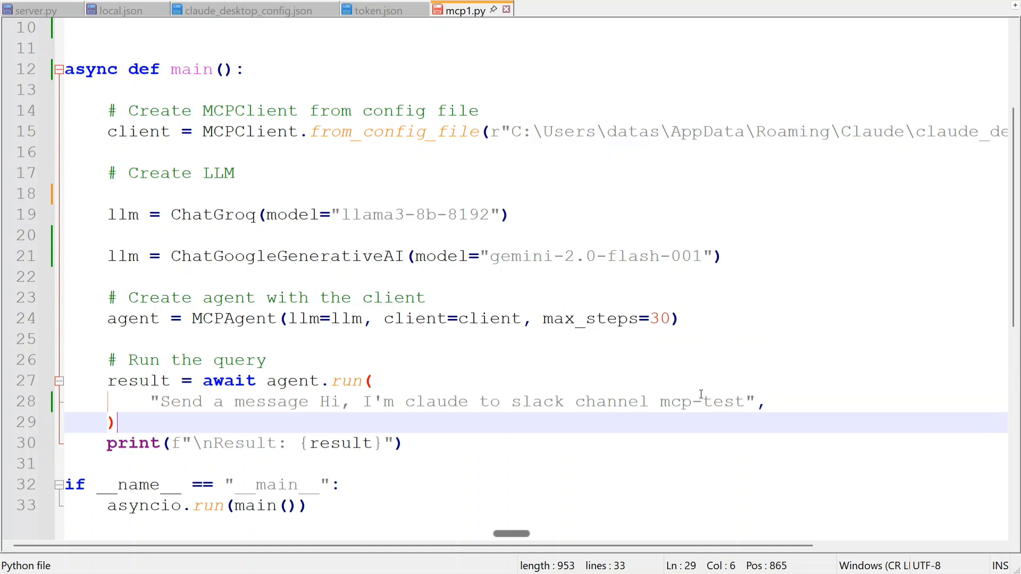
double_click(434, 402)
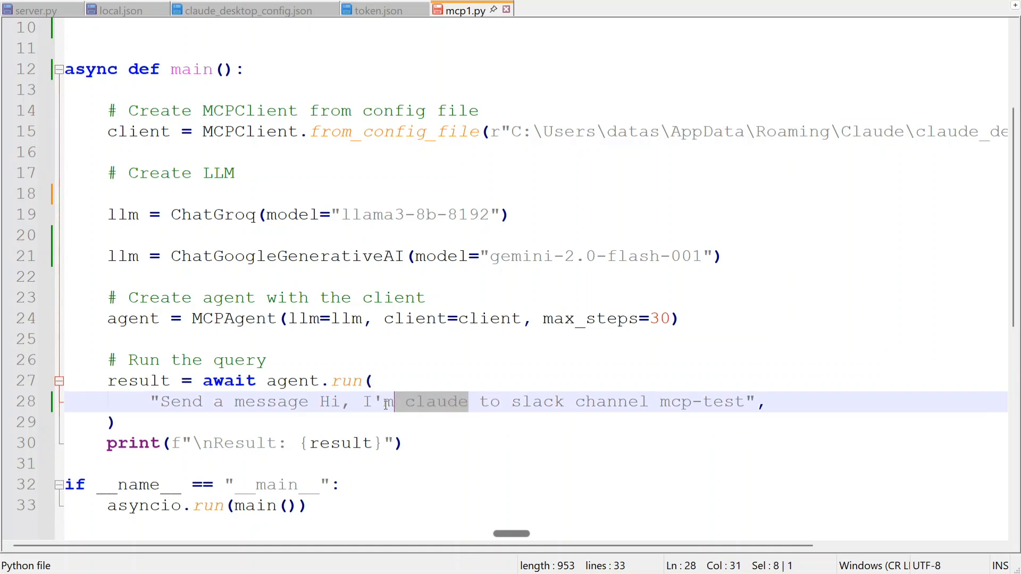
key("Delete")
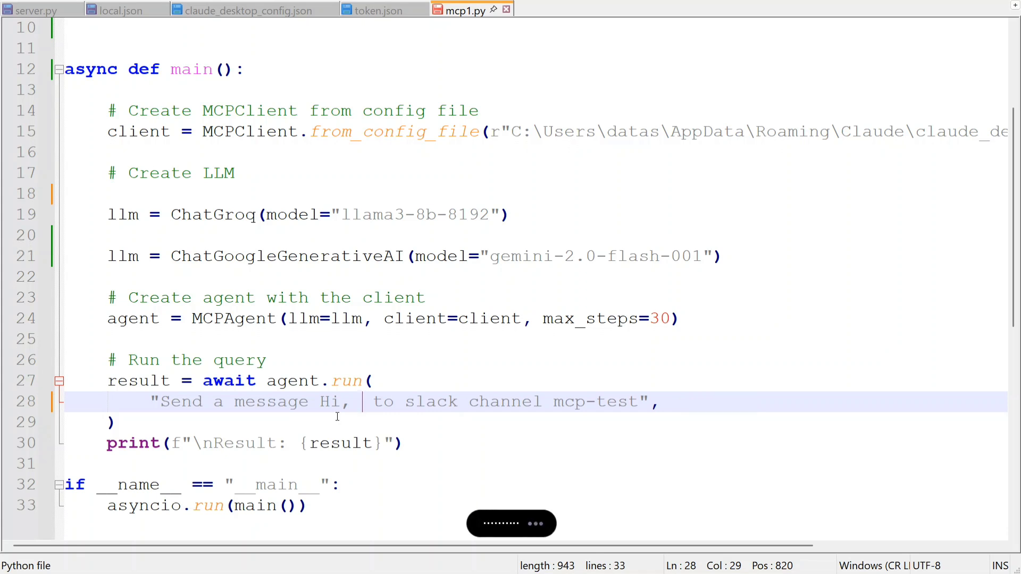
type("I am Gemini 2.0 Flash")
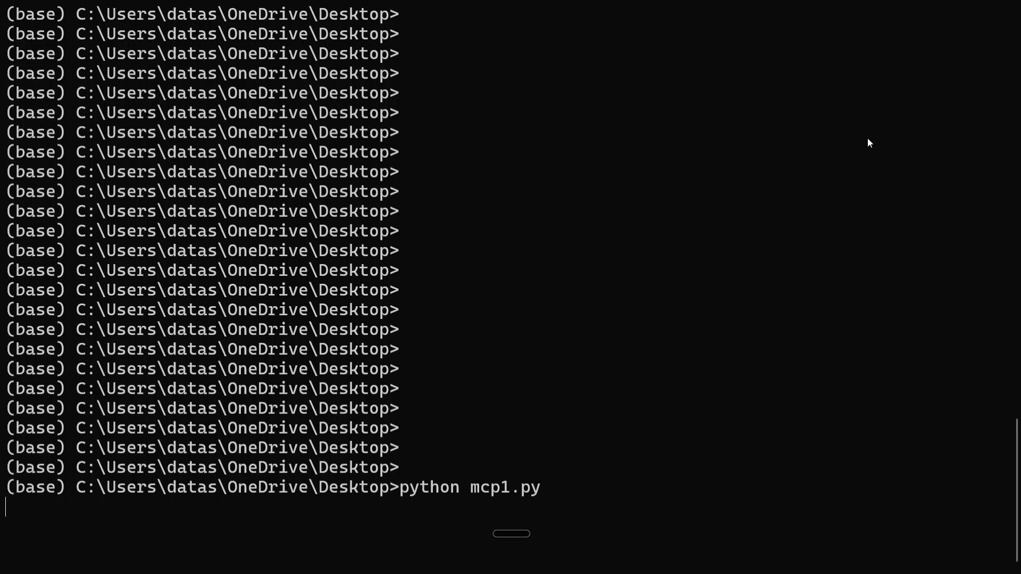
mouse_move(889, 306)
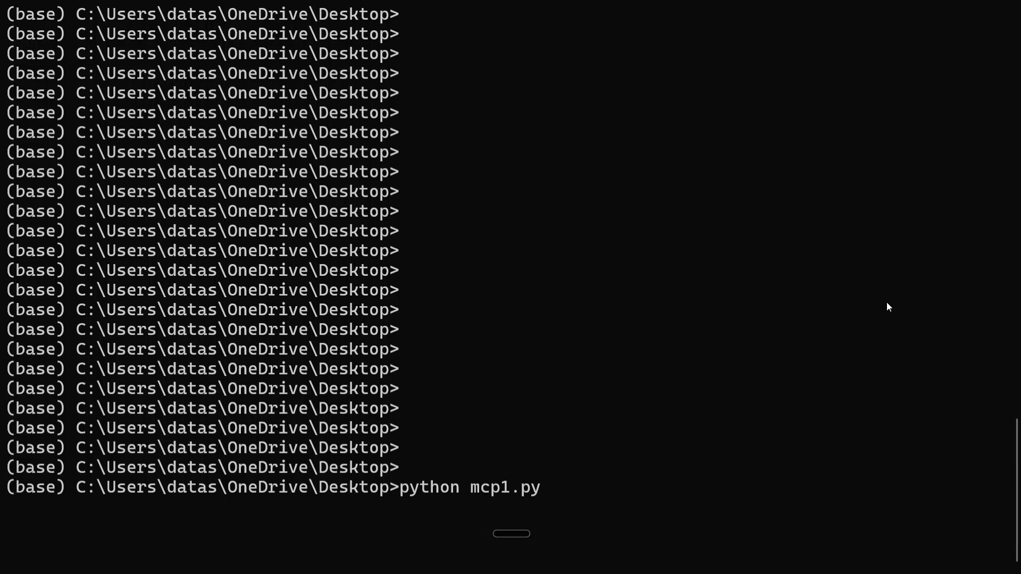
Run python mcp1.py and confirm 'Hi, I am Gemini 2.0 Flash' appears in #mcp-test
key("enter")
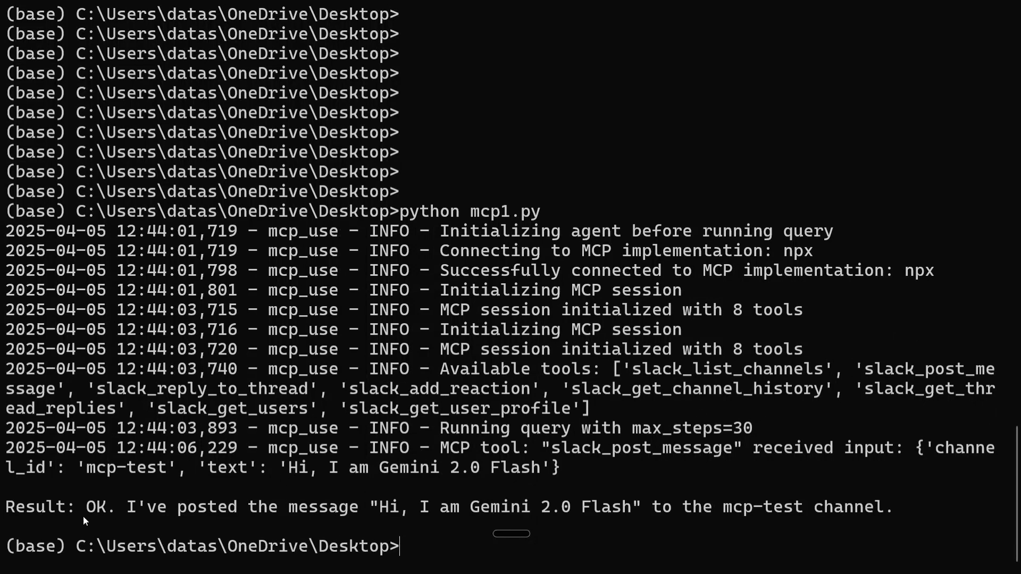
mouse_move(323, 521)
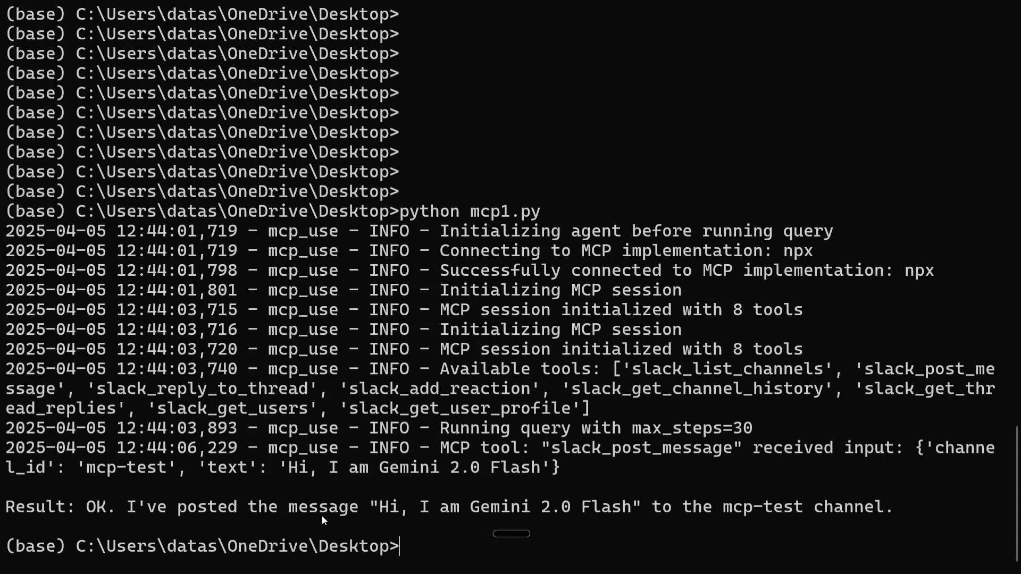
mouse_move(720, 514)
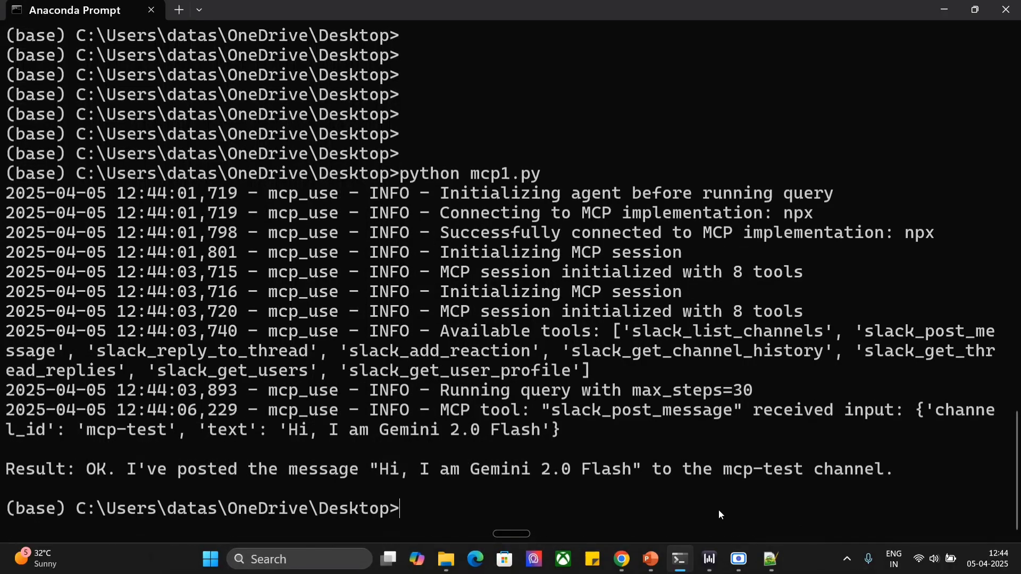
left_click(636, 558)
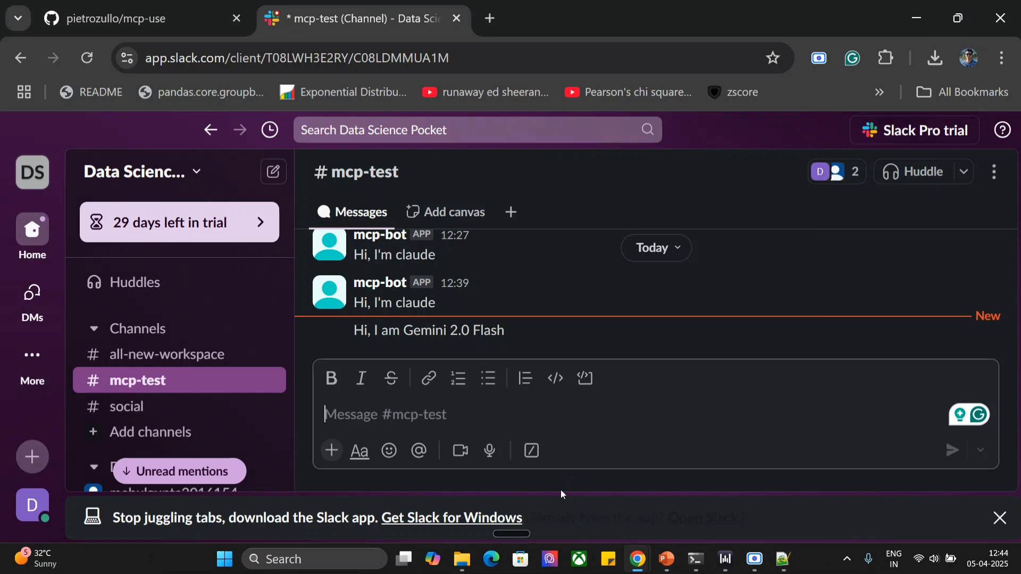